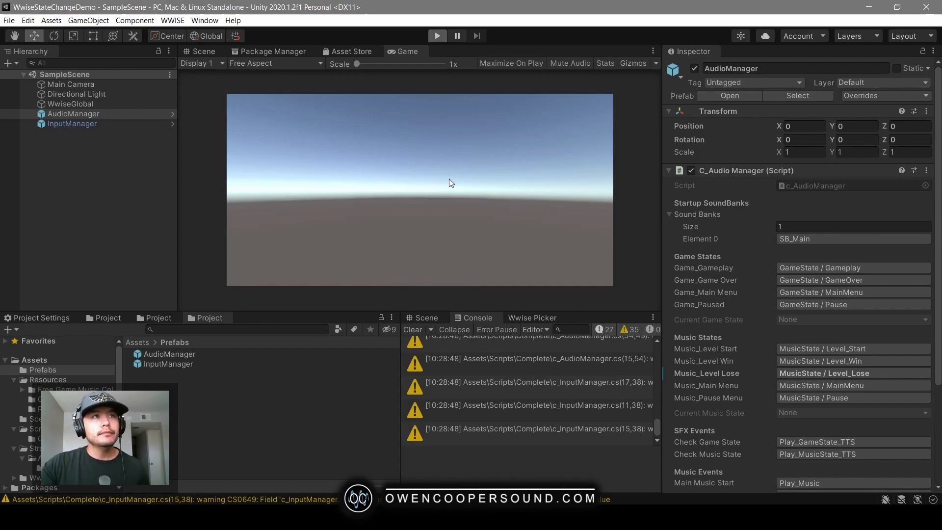
Run the scene and inspect the AudioGameState and AudioMusicState MainMenu log messages in the Console.
click(436, 35)
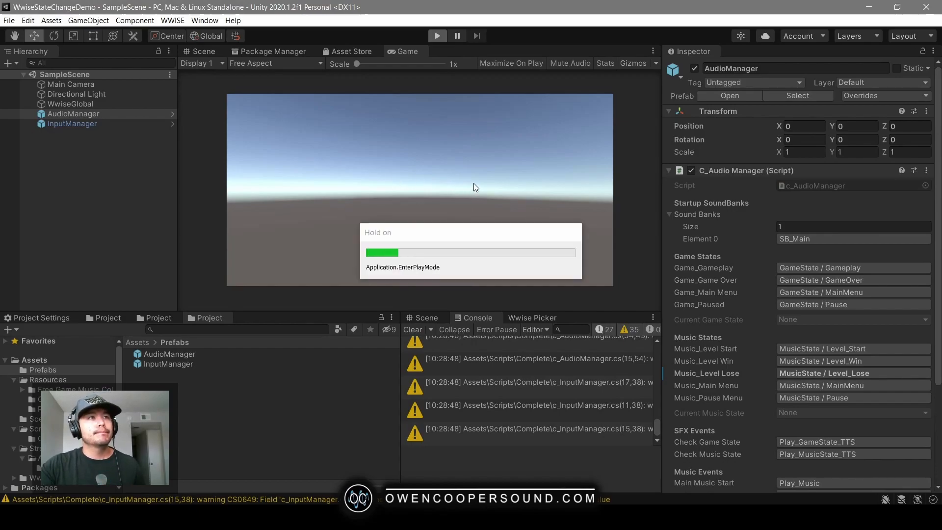
click(437, 36)
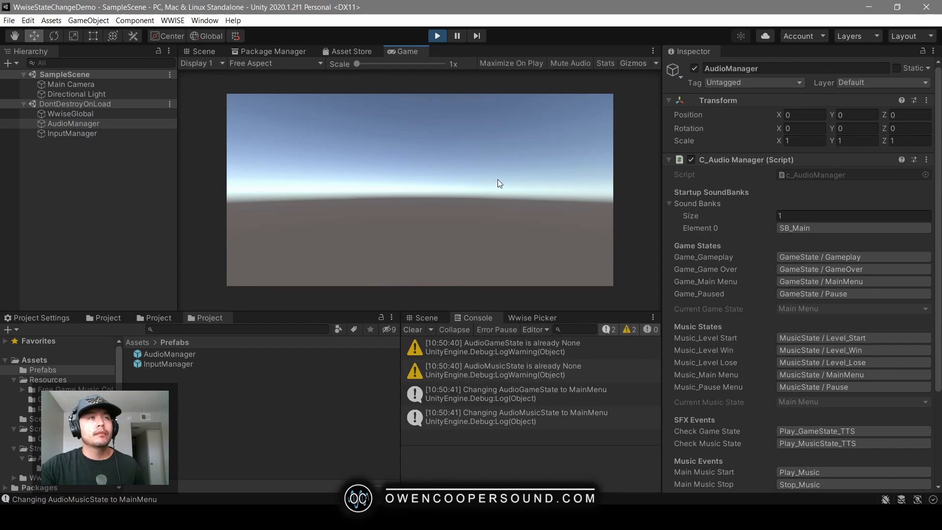
mouse_move(555, 391)
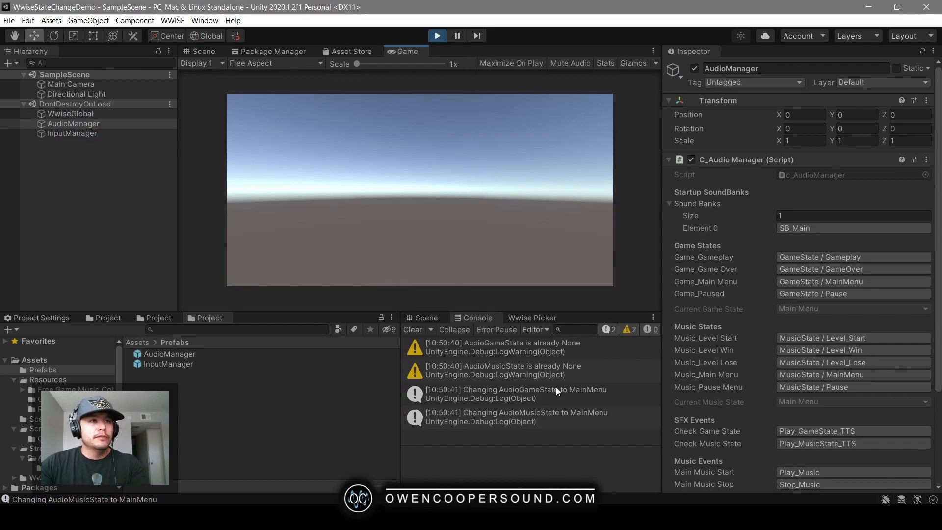
click(516, 394)
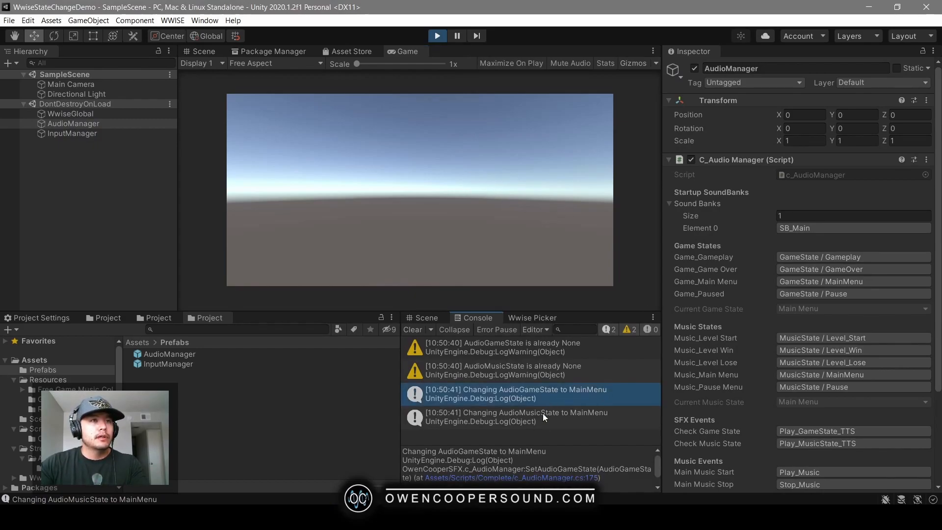
click(513, 417)
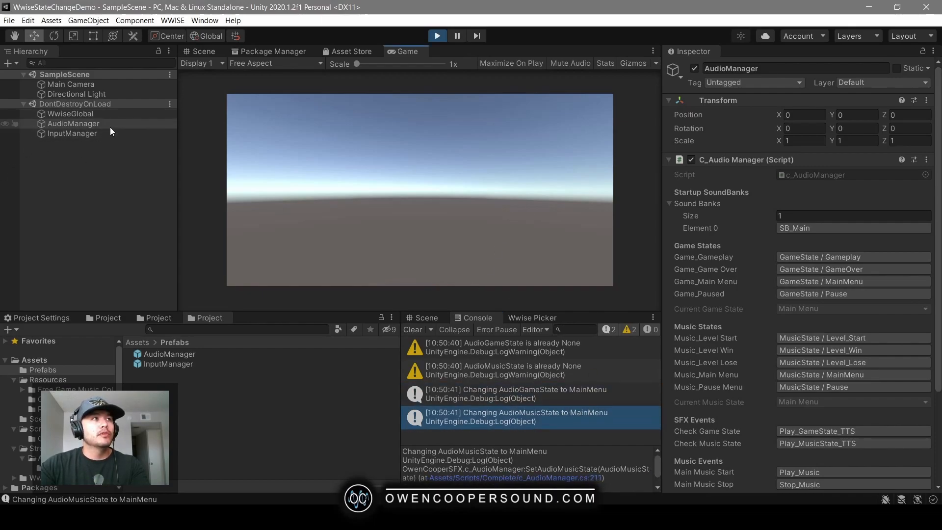
Select InputManager to view its key assignments, then return focus to the running game.
click(72, 133)
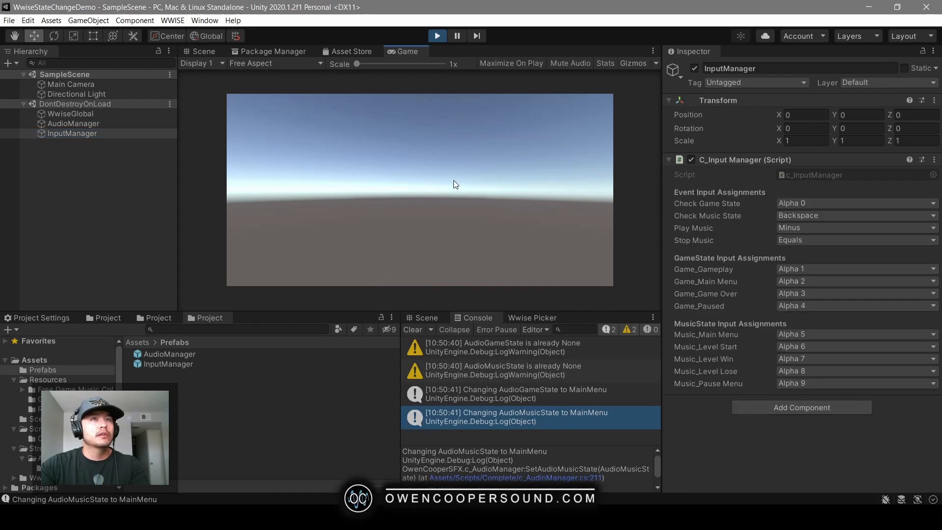
click(74, 123)
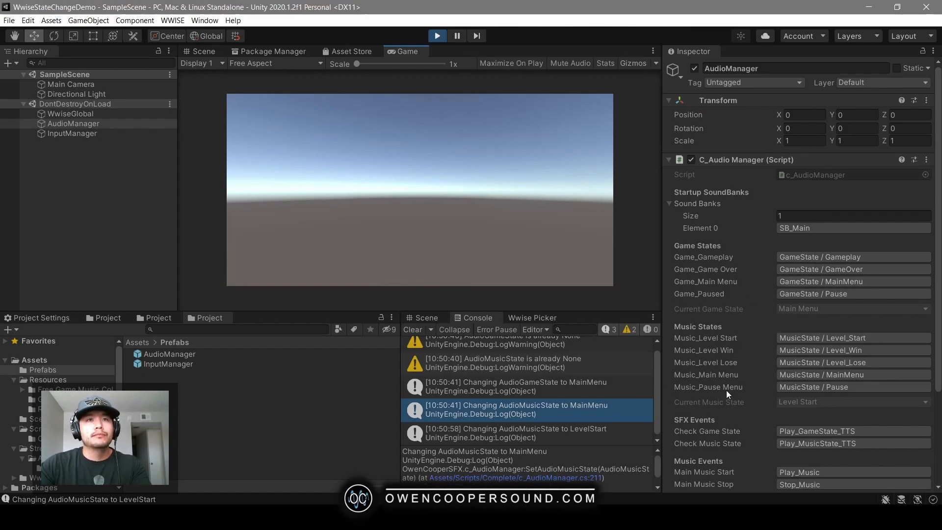
mouse_move(813, 413)
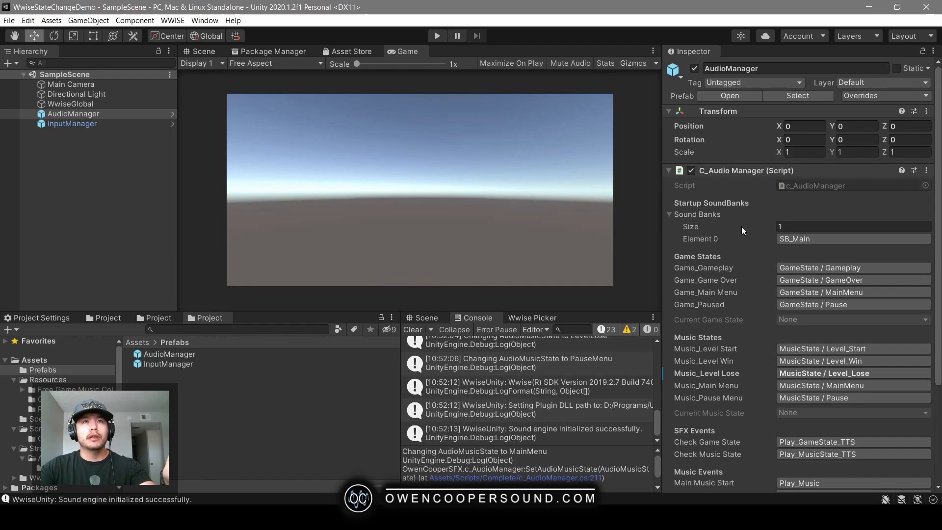
click(853, 227)
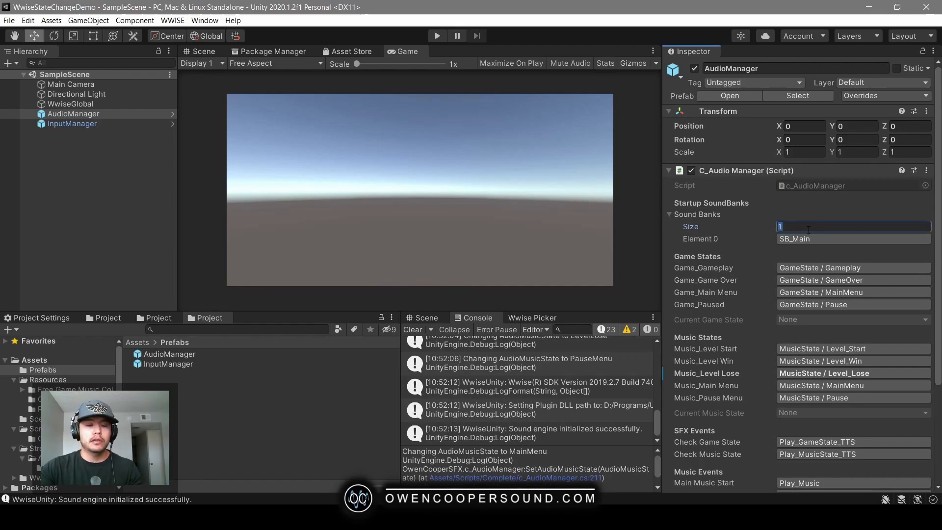
text(3)
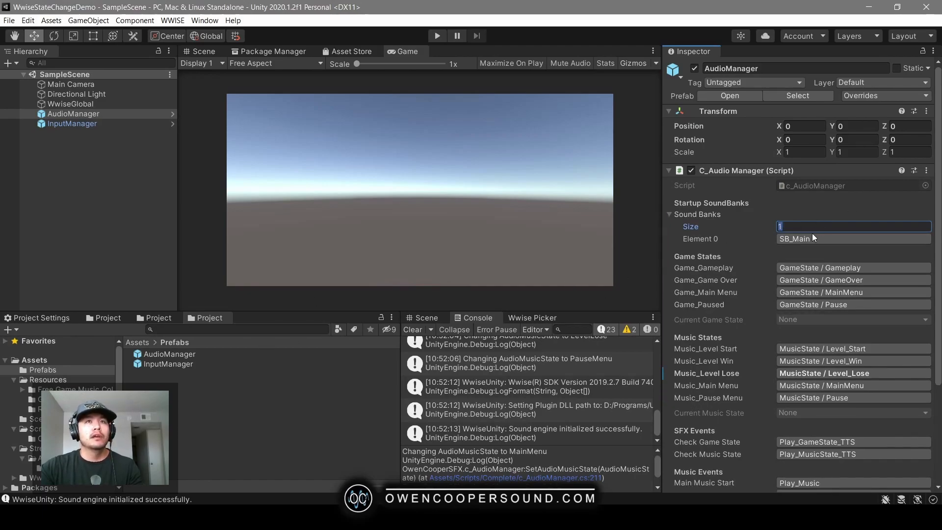
scroll(down, 3)
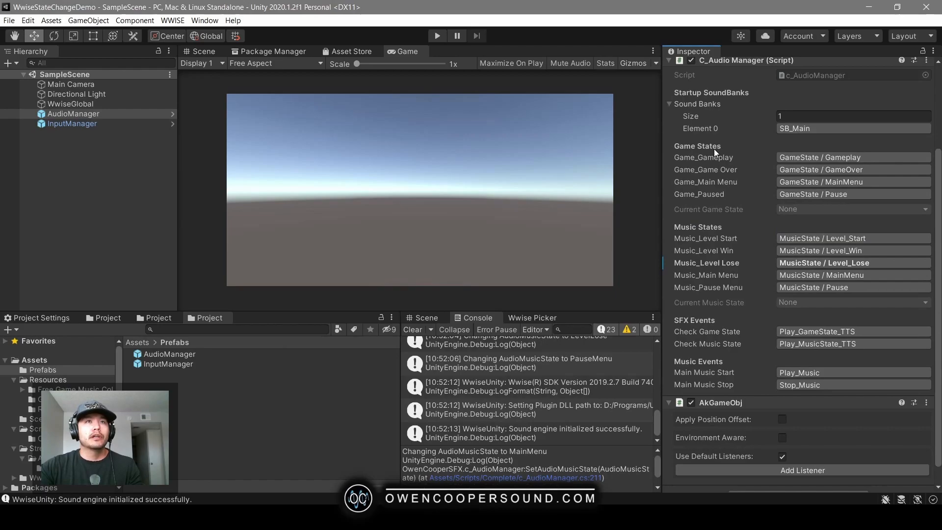
mouse_move(707, 209)
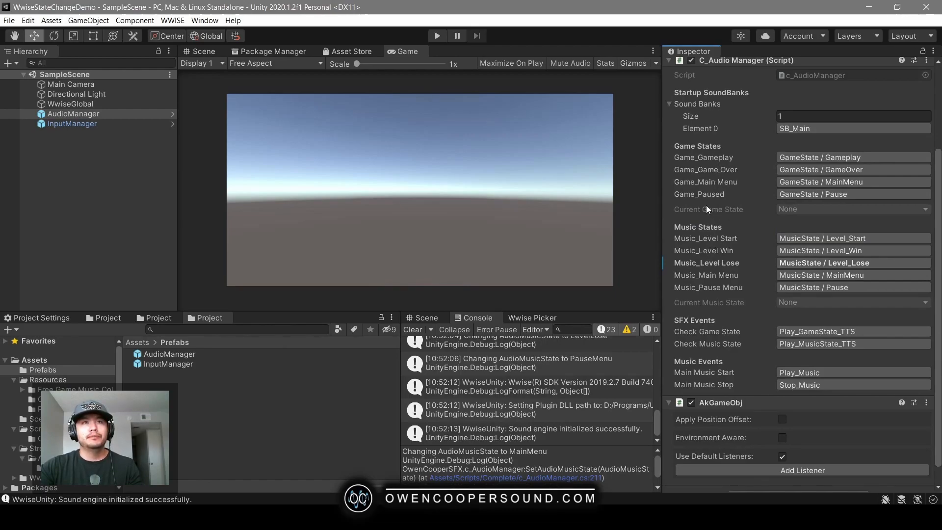
mouse_move(697, 217)
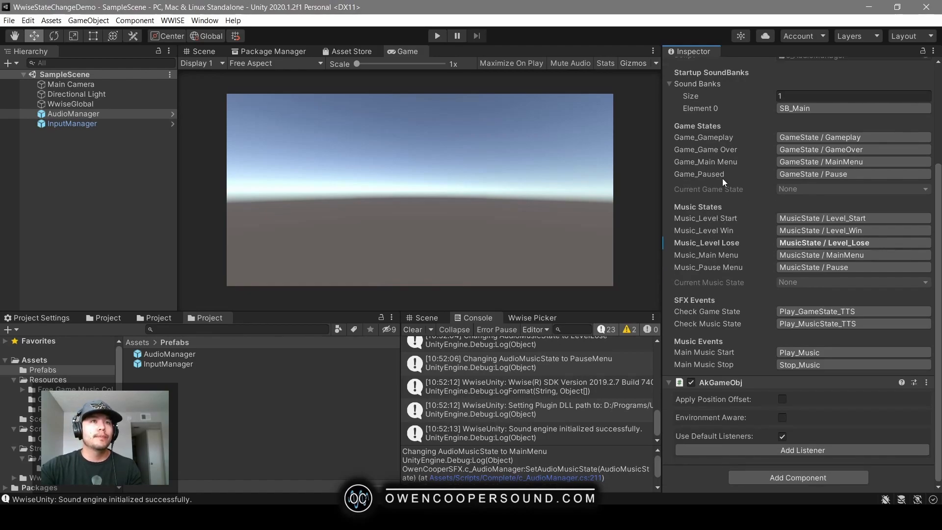
mouse_move(734, 210)
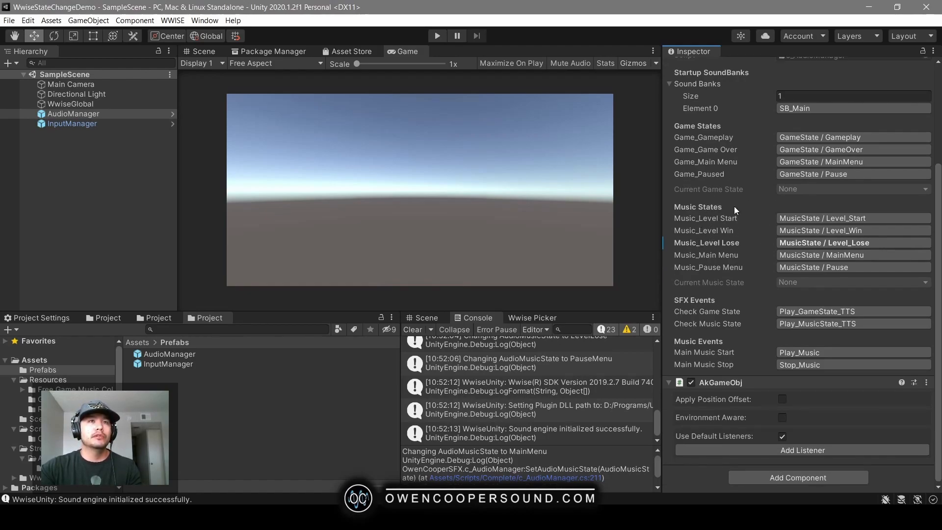
mouse_move(697, 305)
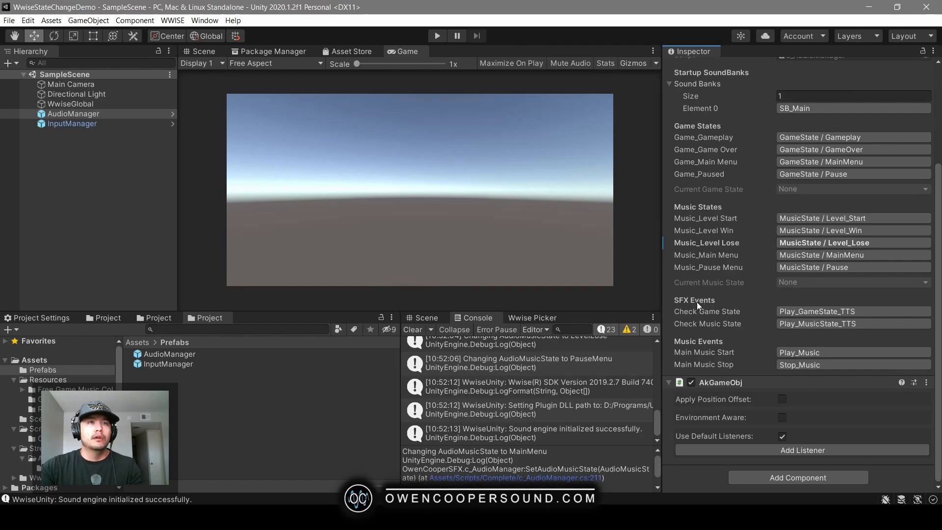
mouse_move(691, 315)
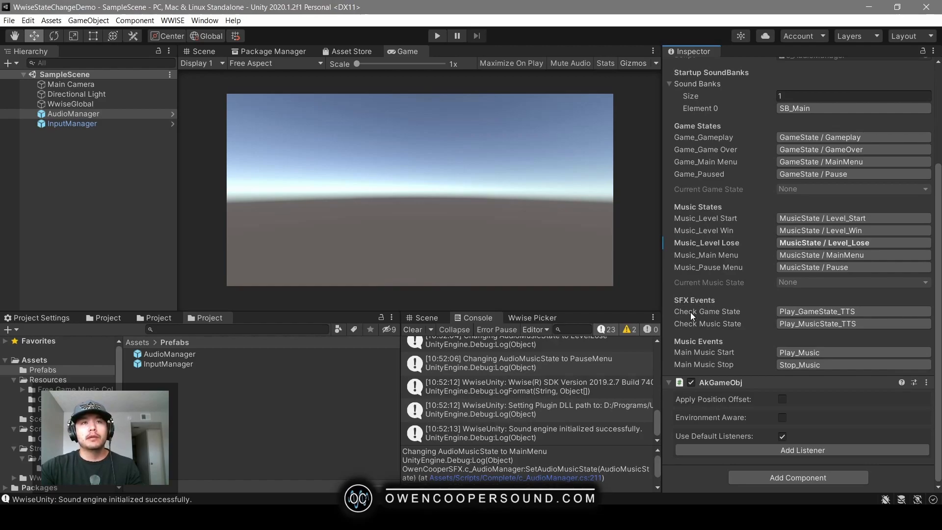
mouse_move(817, 322)
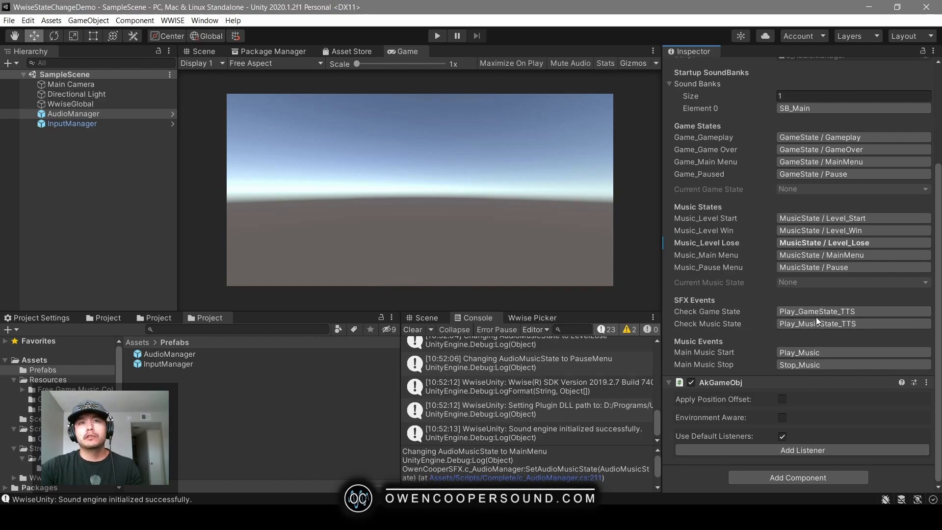
mouse_move(726, 327)
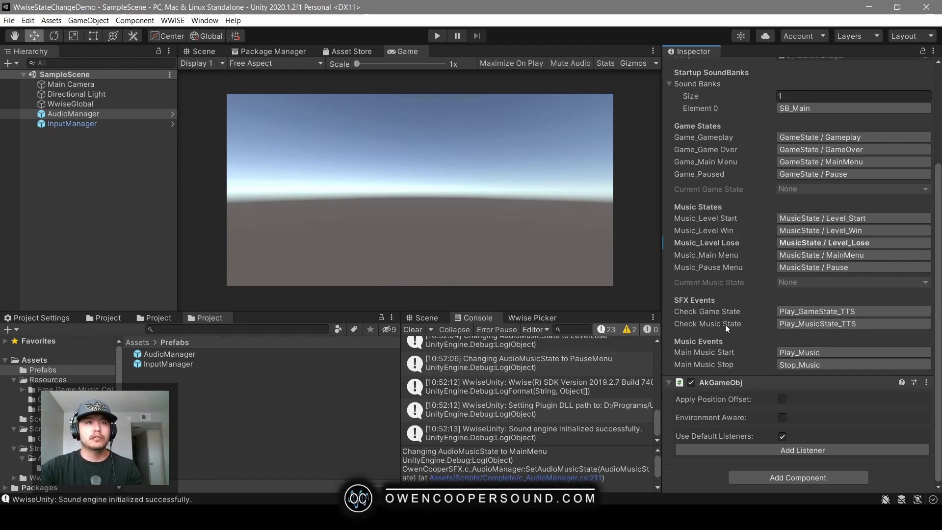
mouse_move(715, 351)
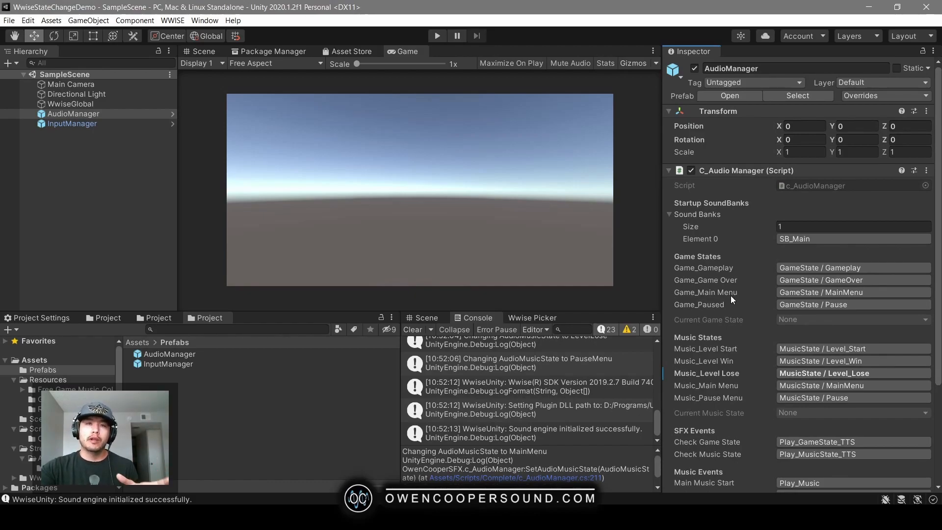
scroll(down, 3)
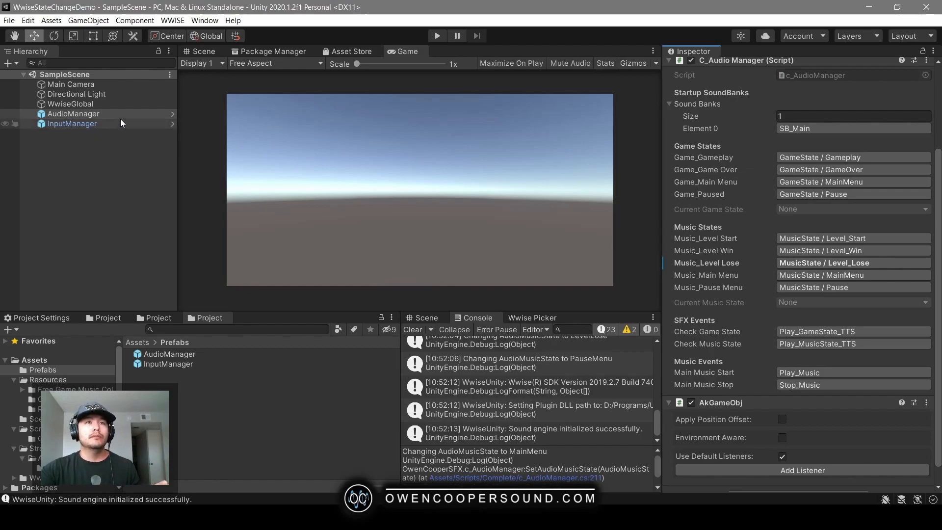
click(74, 114)
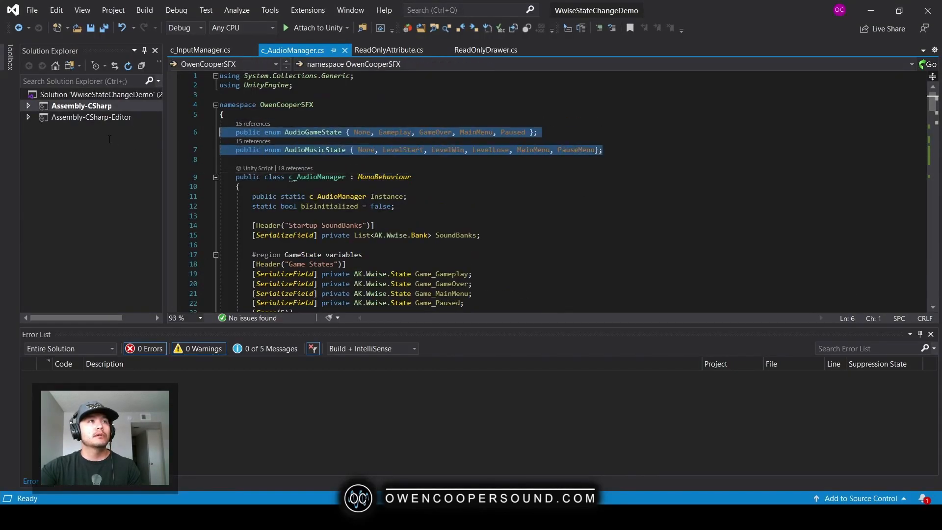
Review the AudioGameState and AudioMusicState enums, then switch to c_InputManager.cs at the music key checks.
click(639, 149)
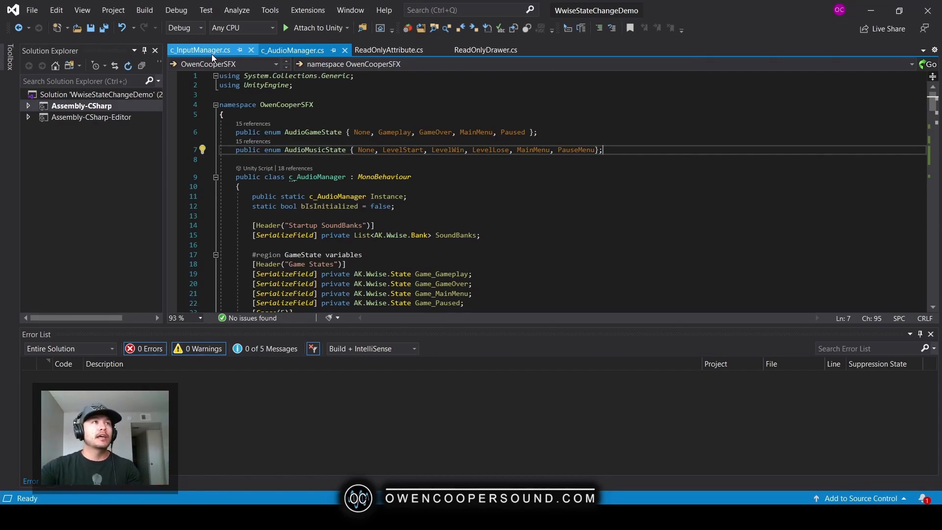
click(200, 50)
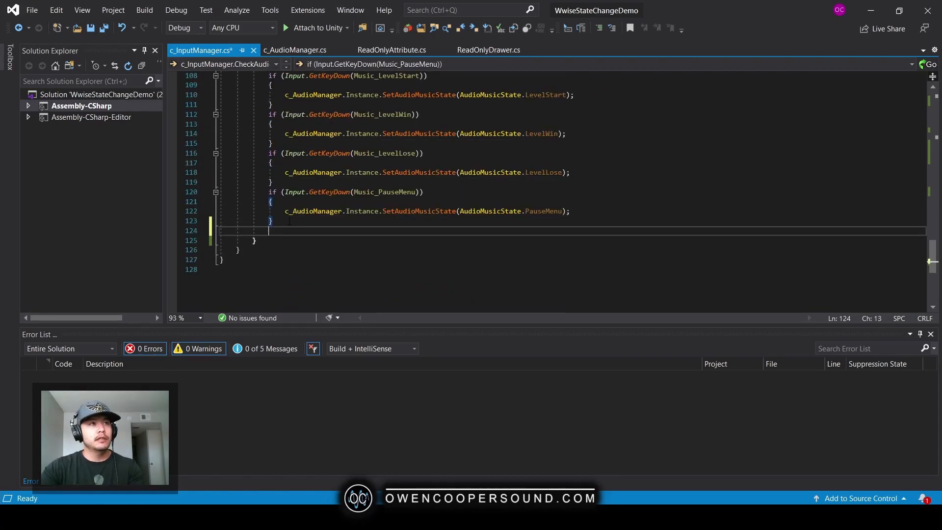
Add AkSoundEngine.SetState("State", "State"); after the music key checks and save the script.
text(AkSoundEngine.SetState(")
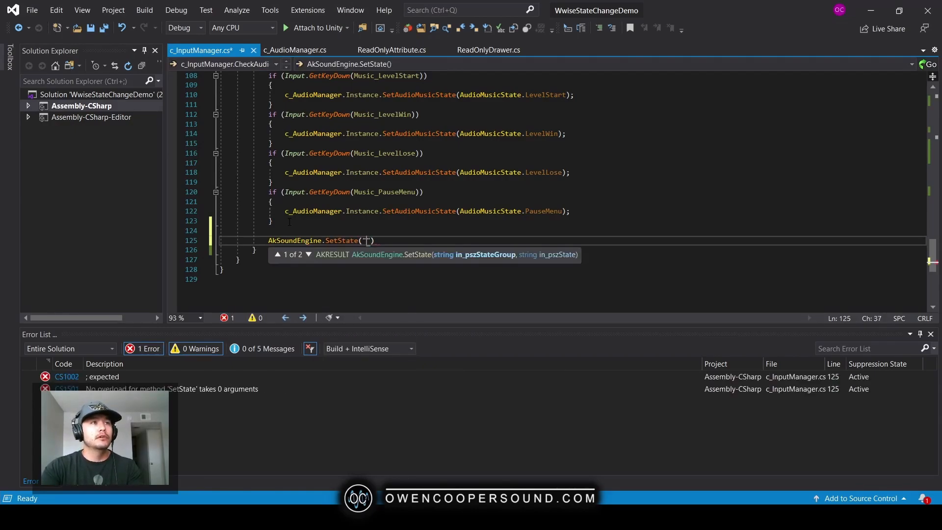
text(State)
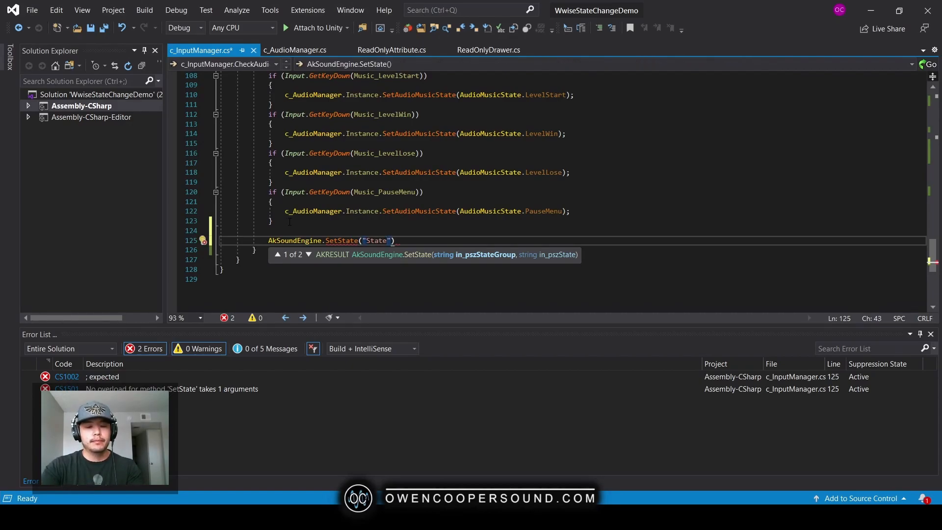
text(,"State")
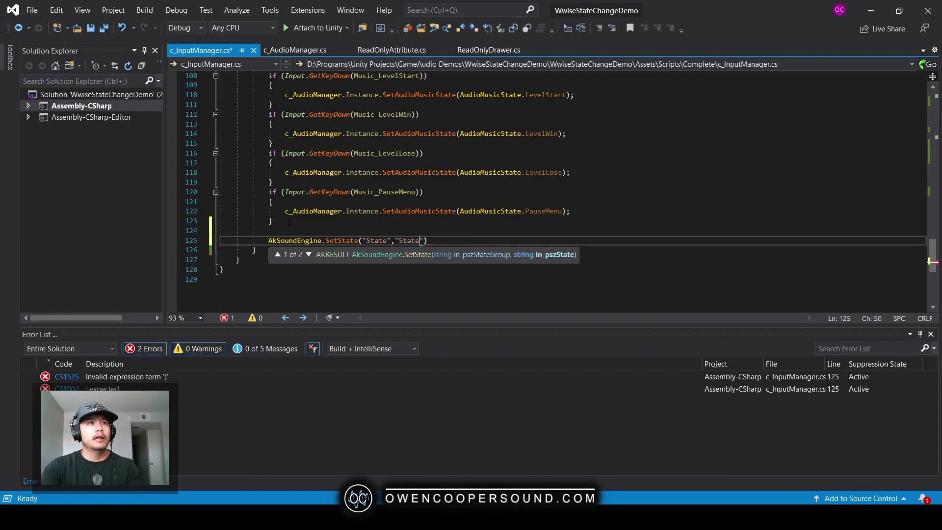
text(")
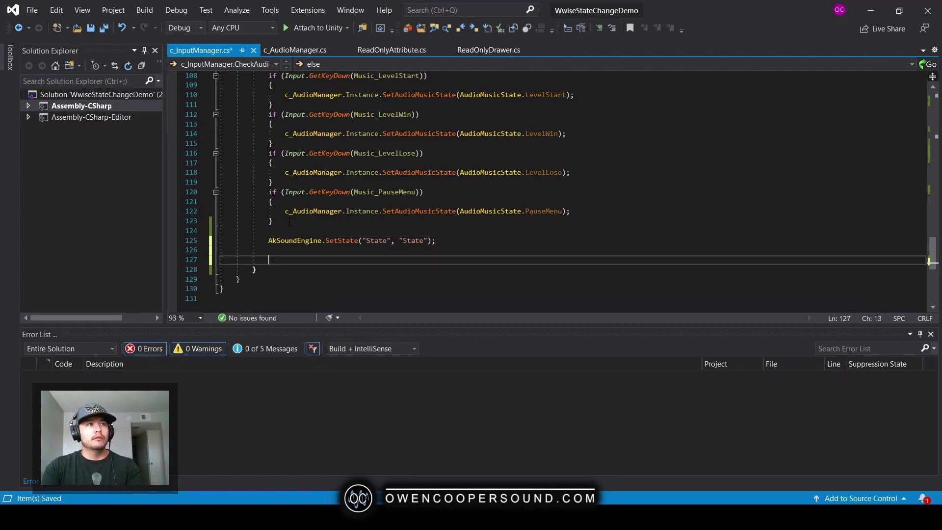
Add c_AudioManager.Instance.SetAudioMusicState() and begin typing its AudioMusicState argument.
text(c_AudioManager.)
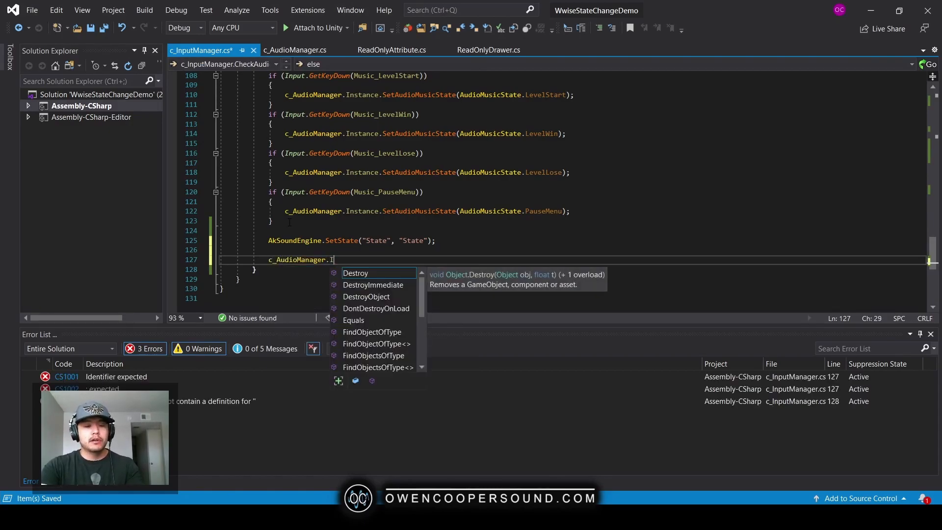
text(Instance.)
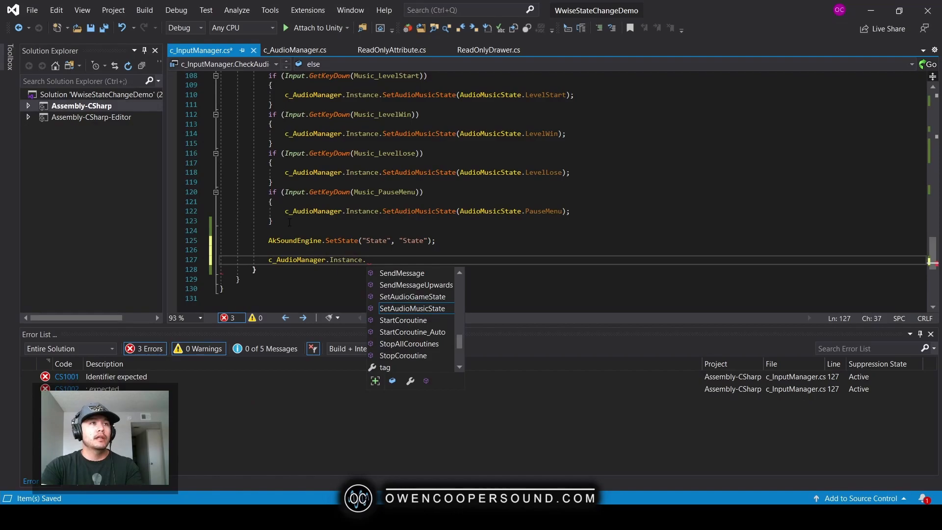
text(SetAudioMusicState)
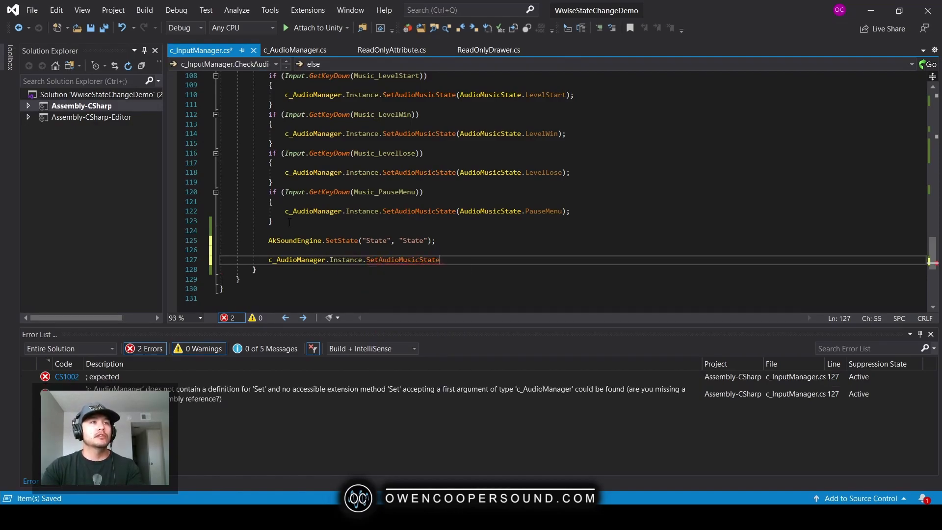
text(();)
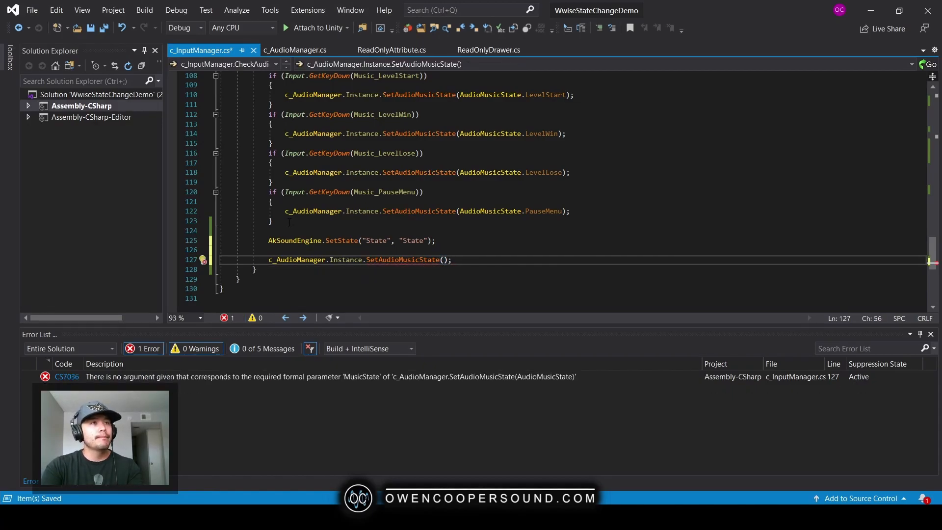
text(Audi)
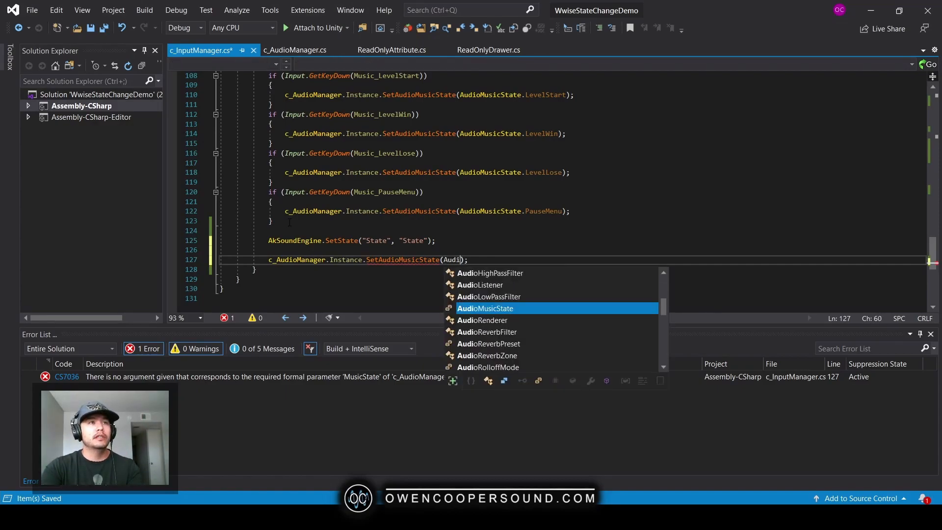